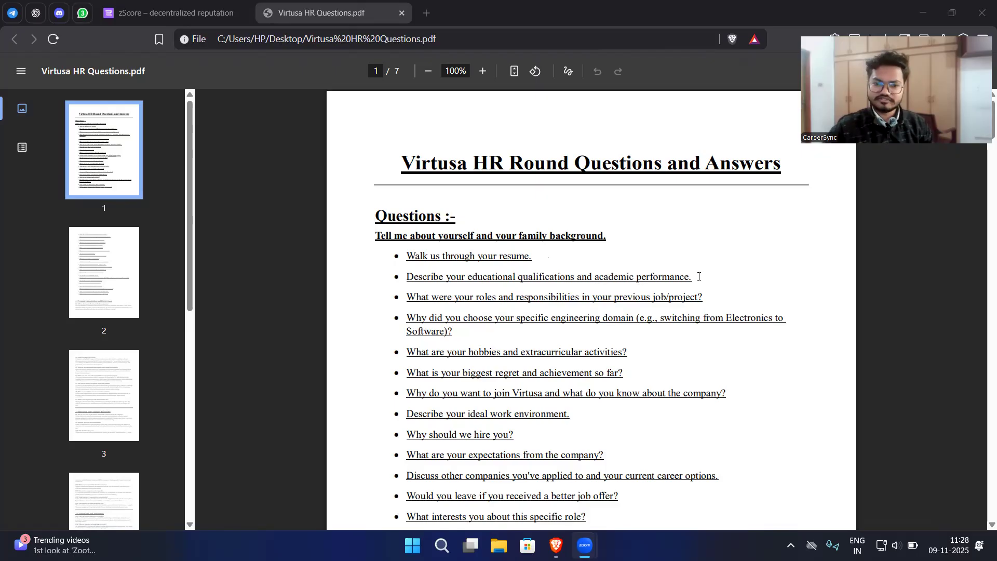
mouse_move(423, 301)
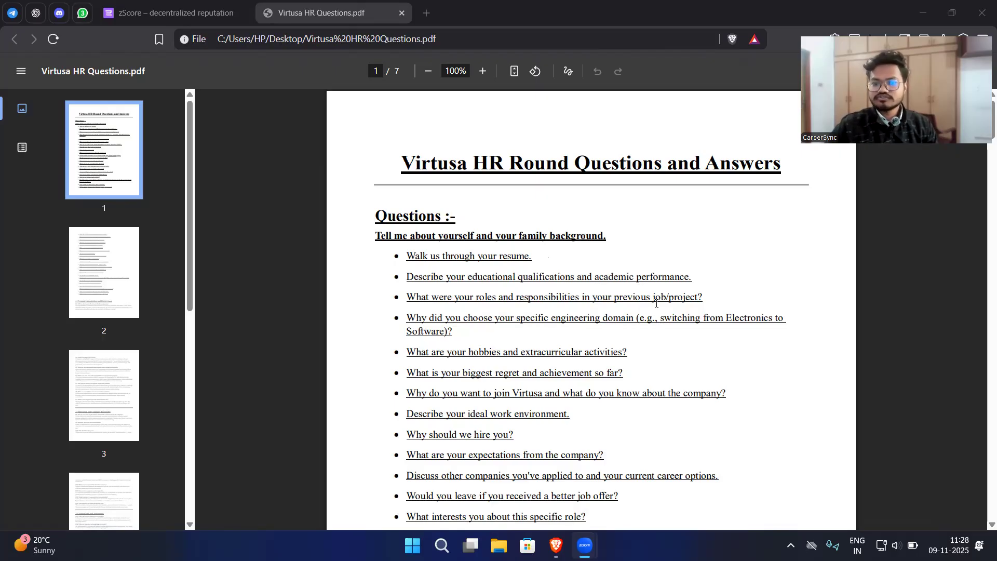
Scroll page 1's questions, highlighting 'project', the ideal work environment question, and 'should'
double_click(660, 297)
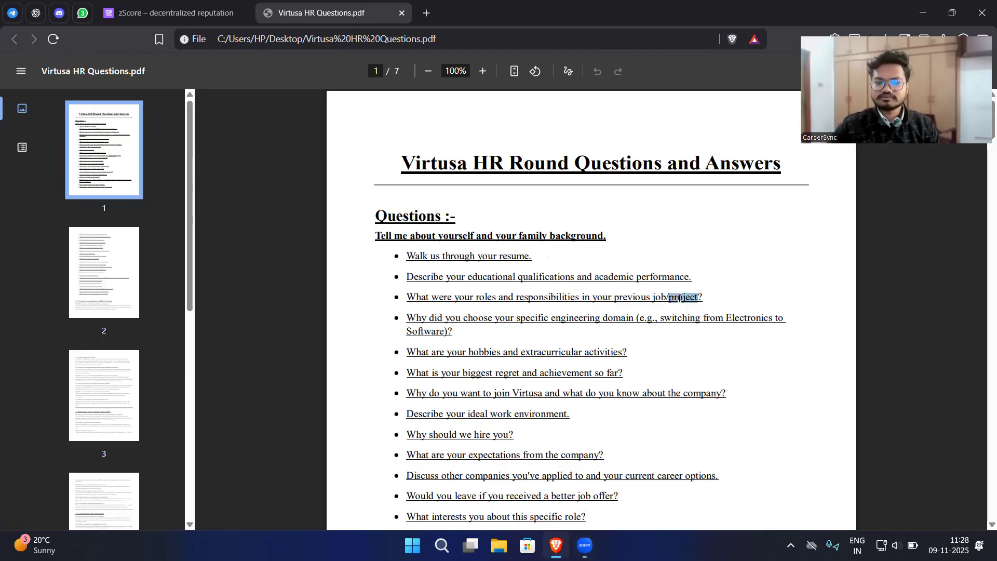
scroll(down, 3)
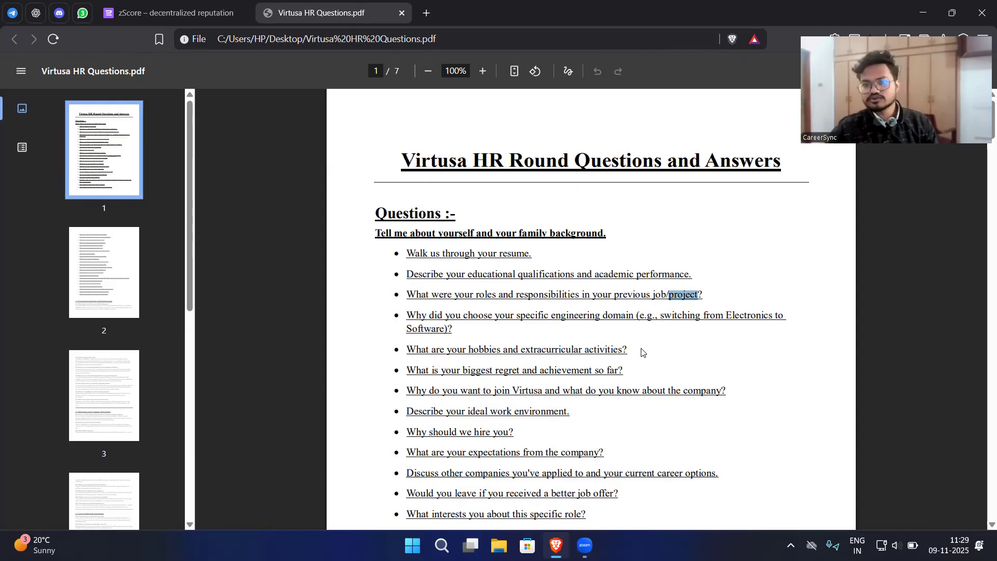
scroll(down, 3)
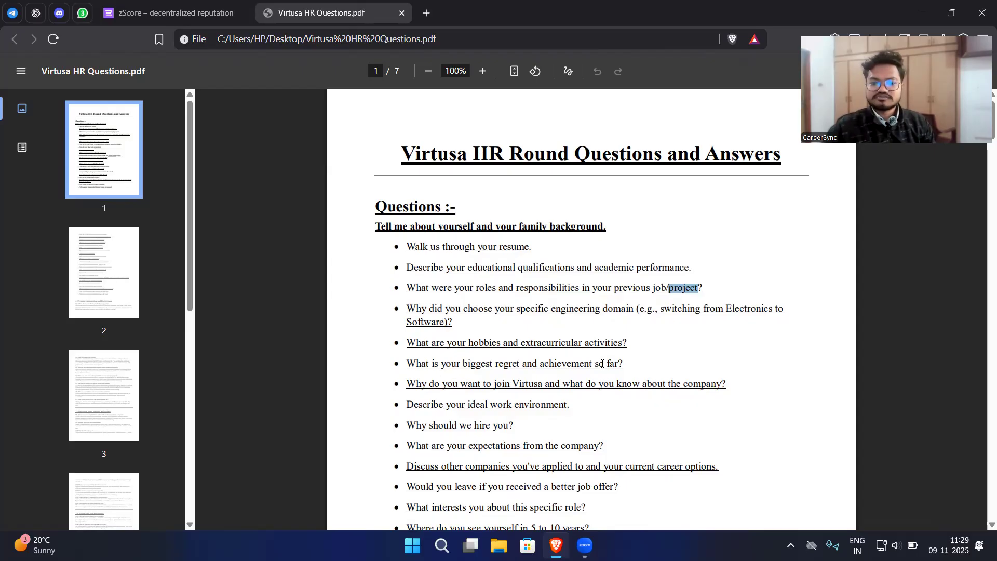
mouse_move(646, 367)
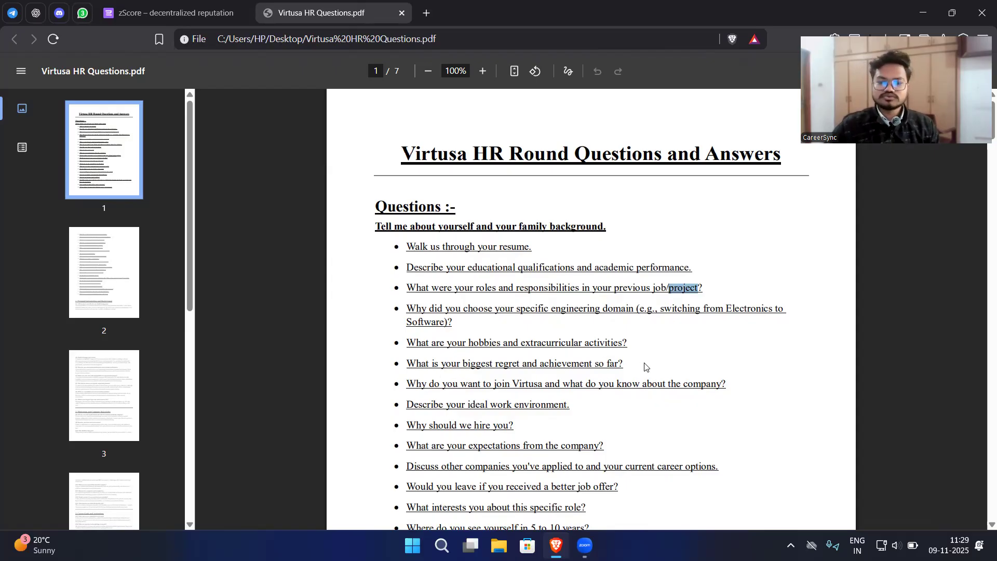
scroll(down, 3)
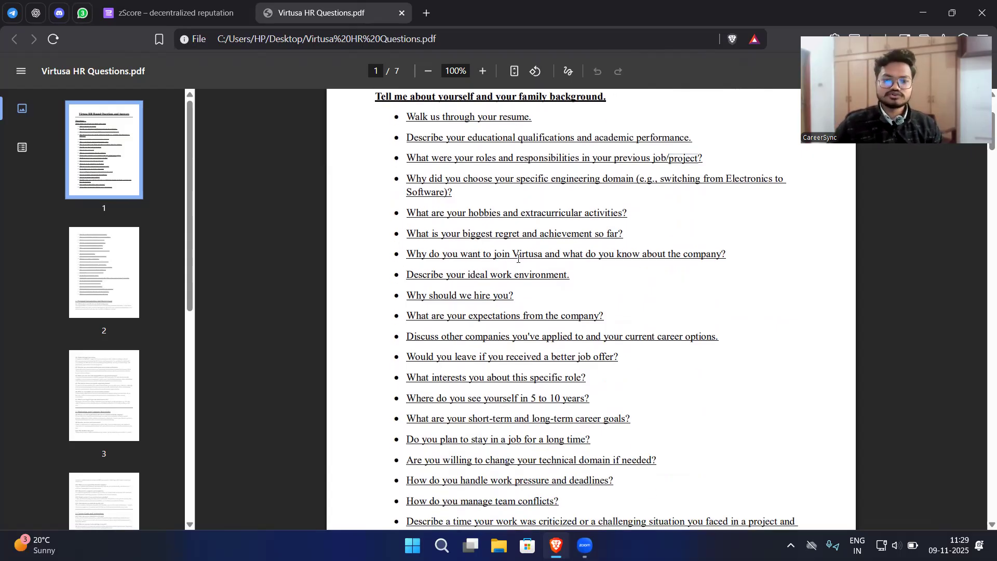
mouse_move(591, 254)
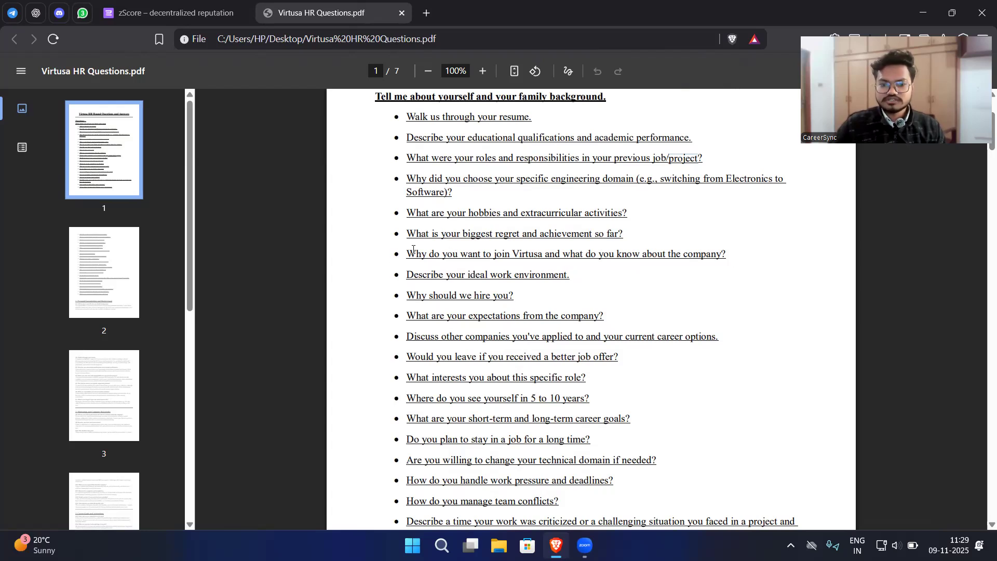
drag(406, 254, 634, 254)
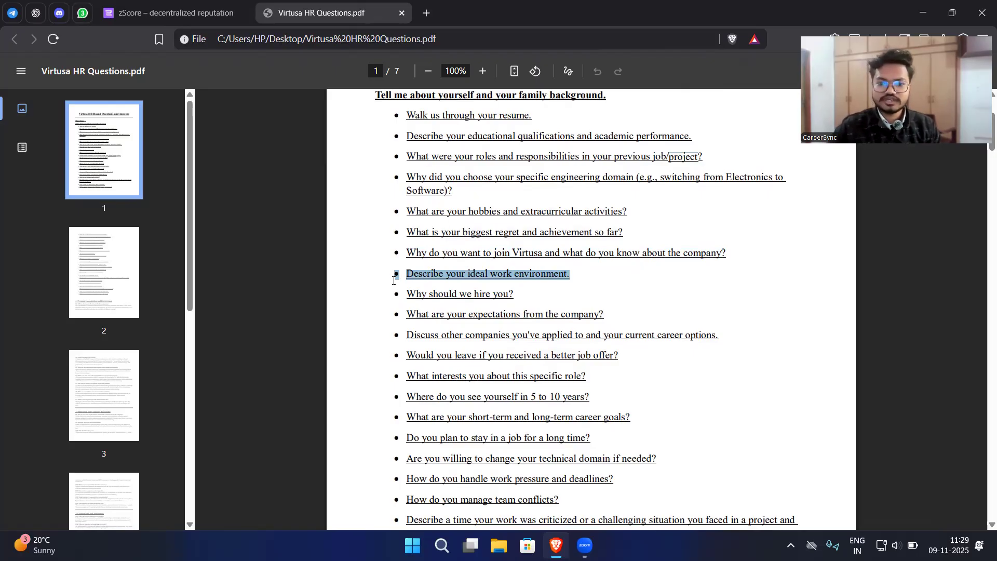
scroll(down, 3)
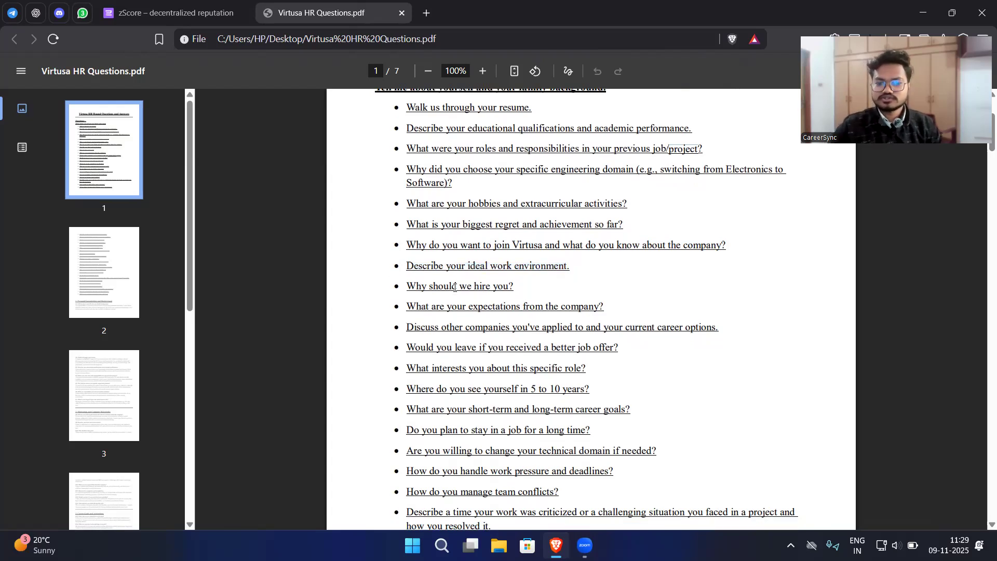
double_click(442, 285)
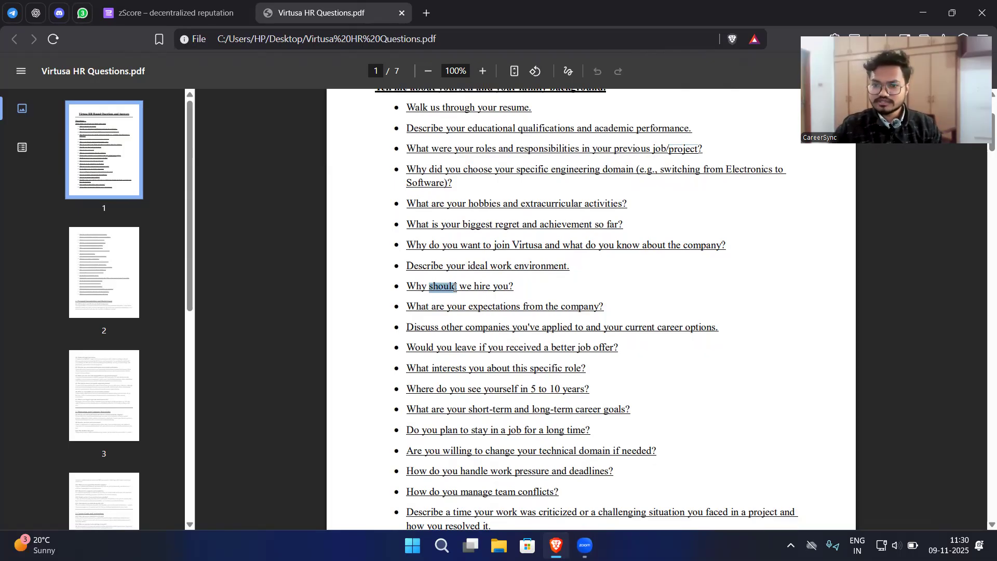
scroll(down, 3)
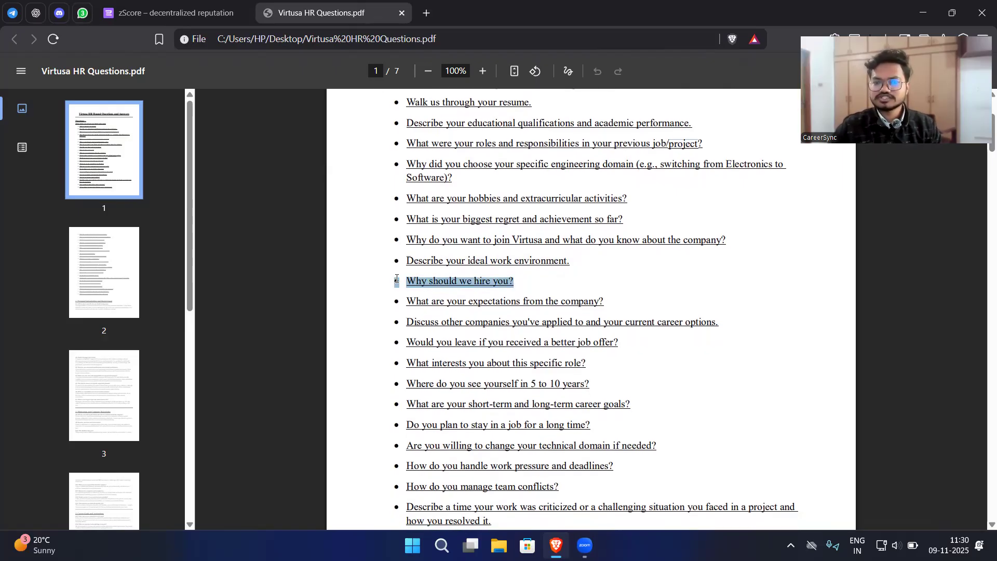
mouse_move(576, 282)
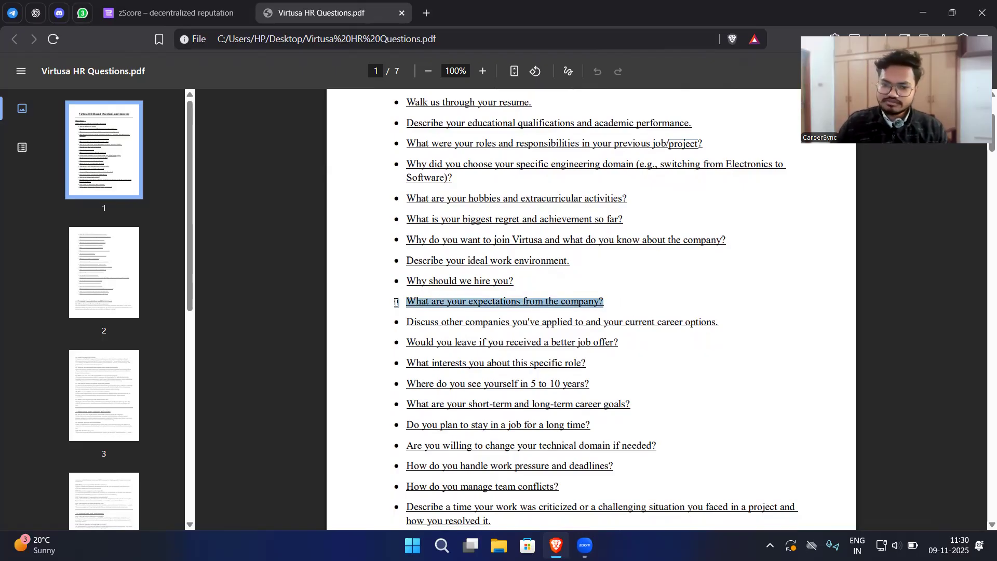
Highlight the role-interest and angry customer questions while scrolling to page 1's end
scroll(down, 3)
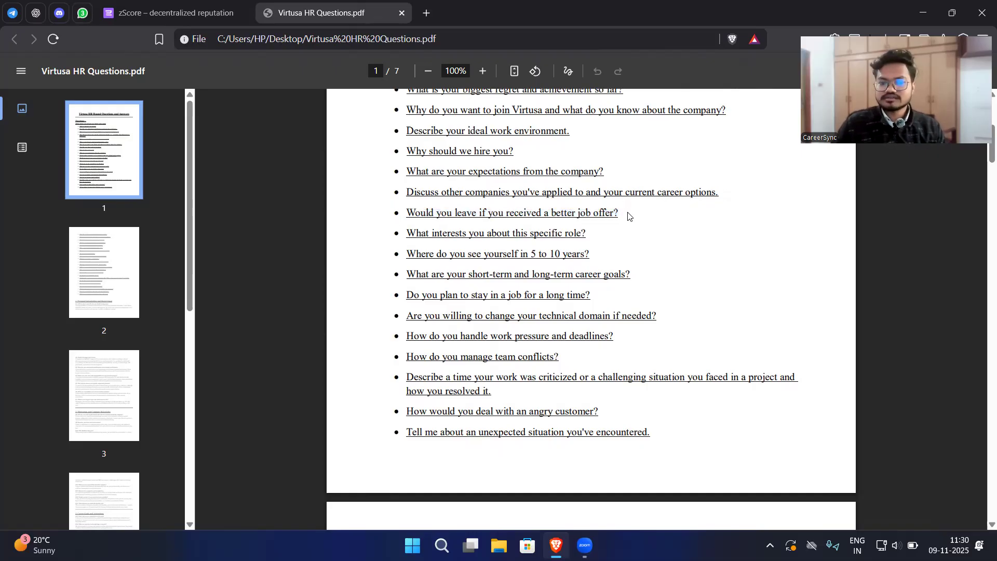
mouse_move(424, 247)
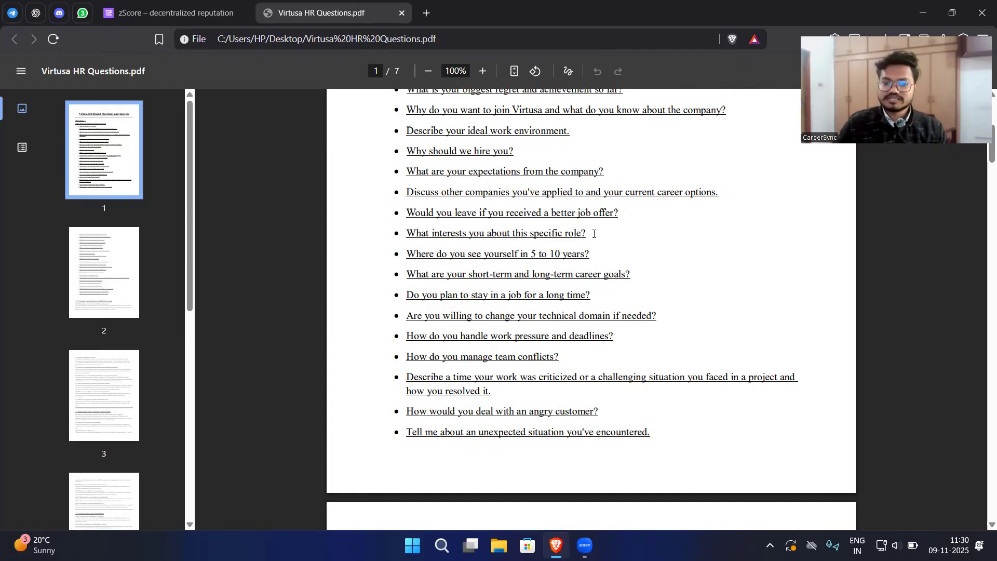
double_click(495, 232)
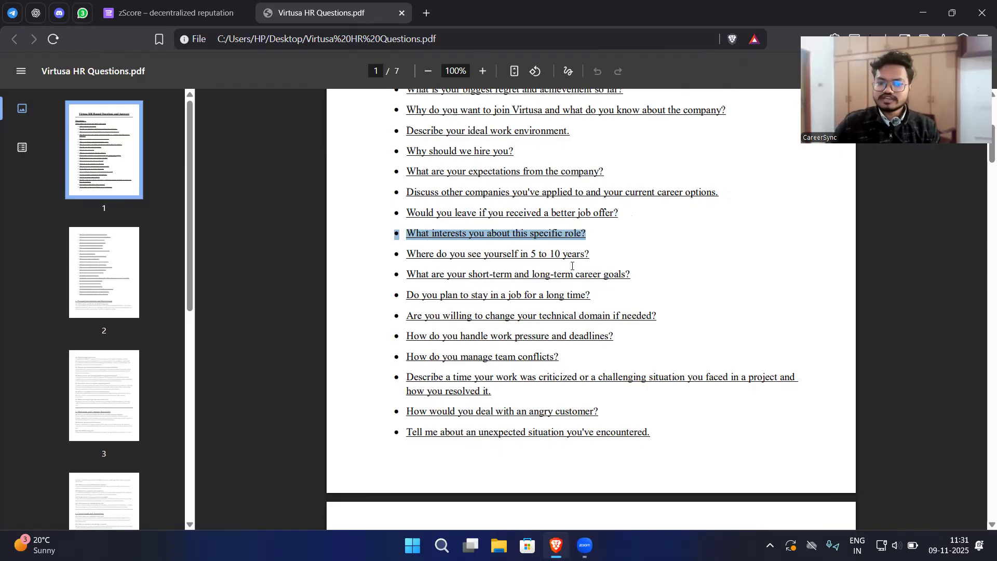
mouse_move(445, 277)
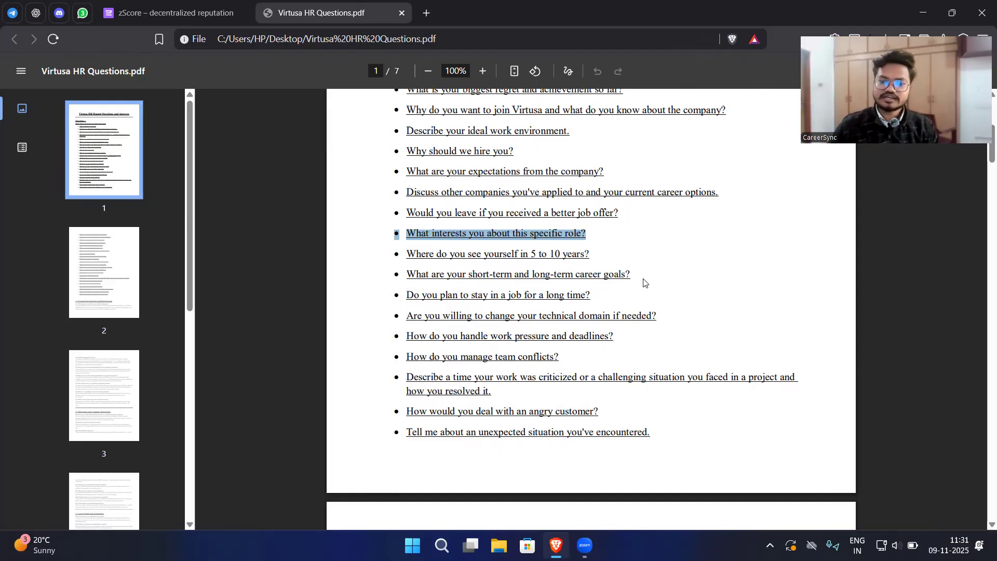
mouse_move(591, 302)
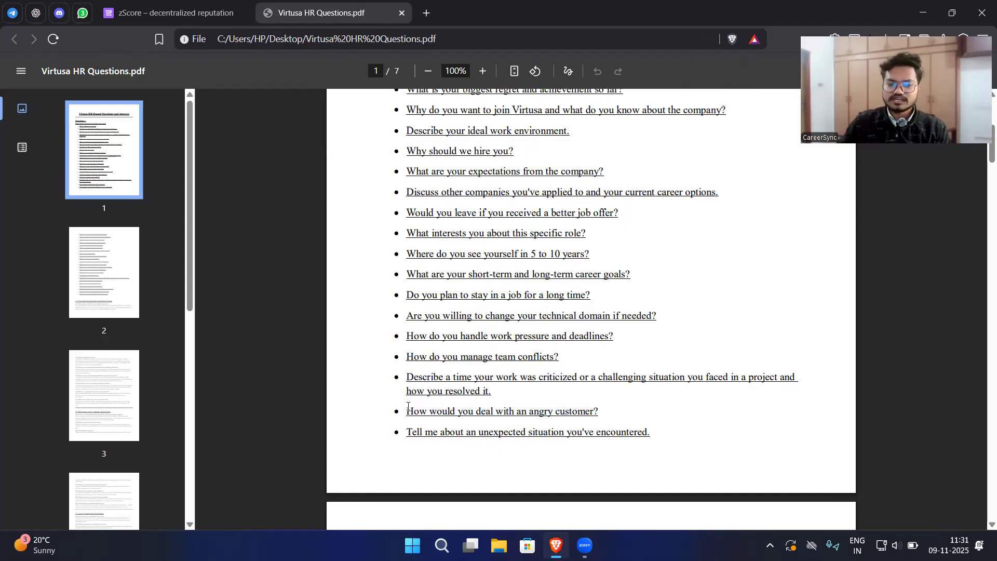
drag(406, 411, 597, 411)
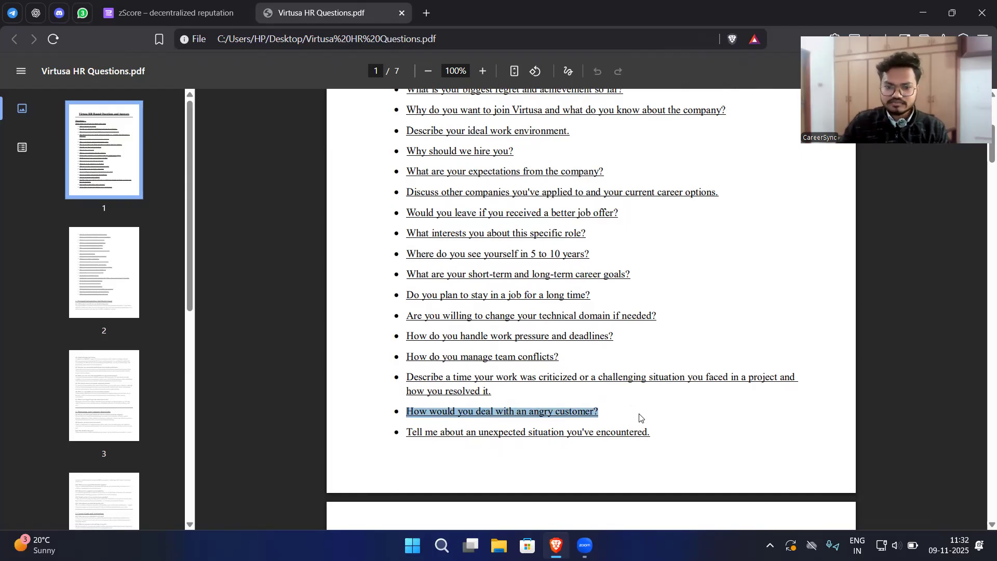
scroll(down, 3)
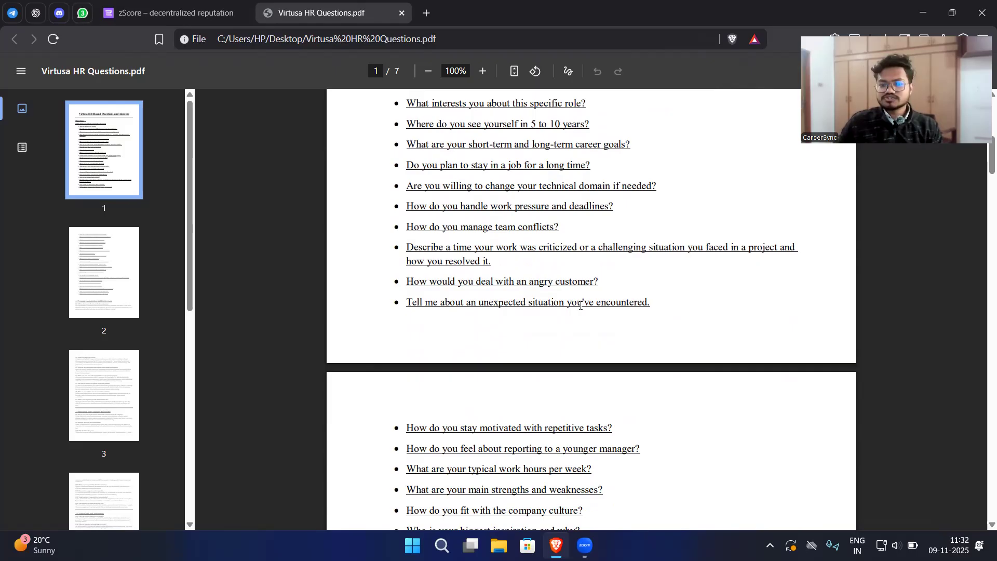
Scroll down through page 2's motivation, manager and work-hours questions
scroll(down, 3)
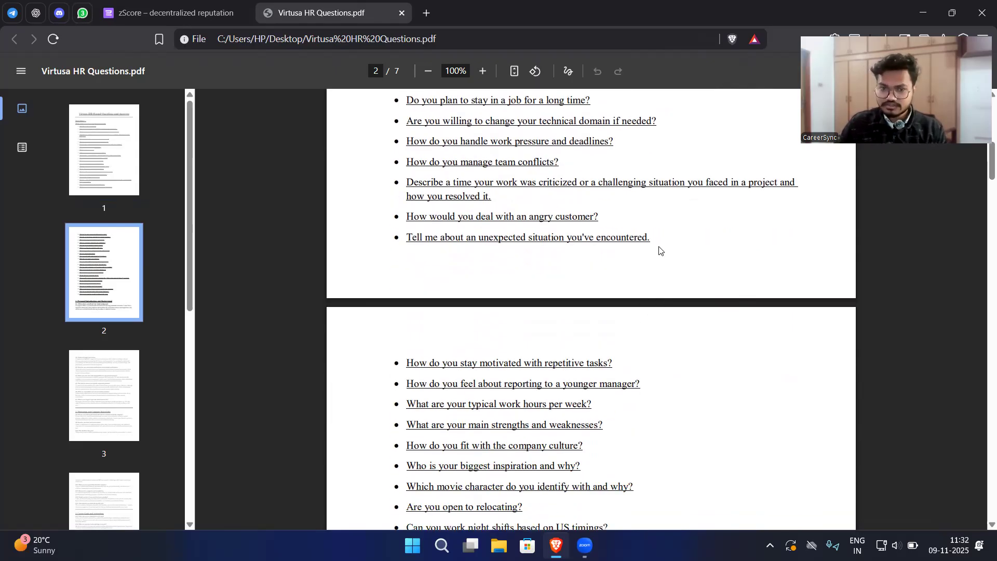
scroll(down, 3)
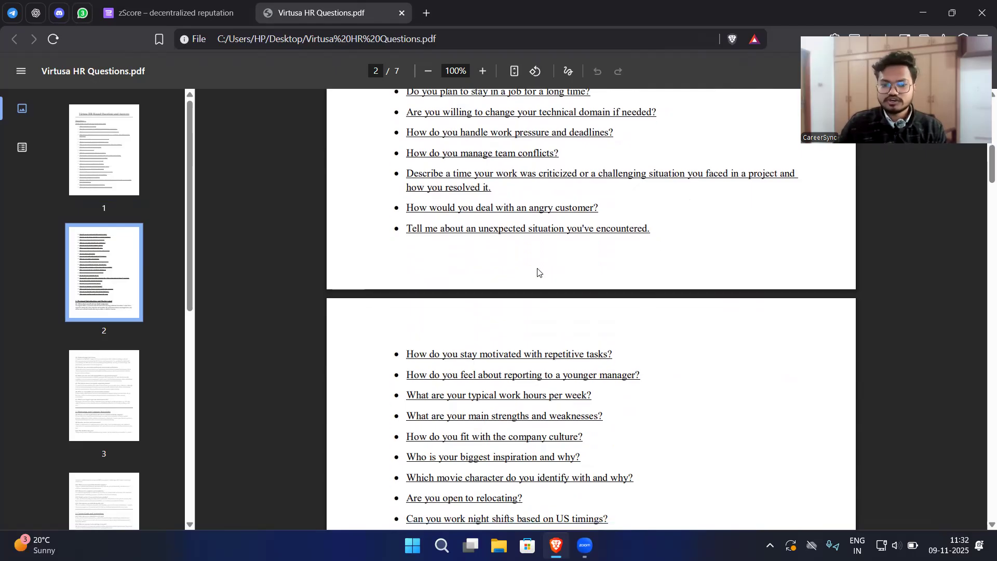
scroll(down, 3)
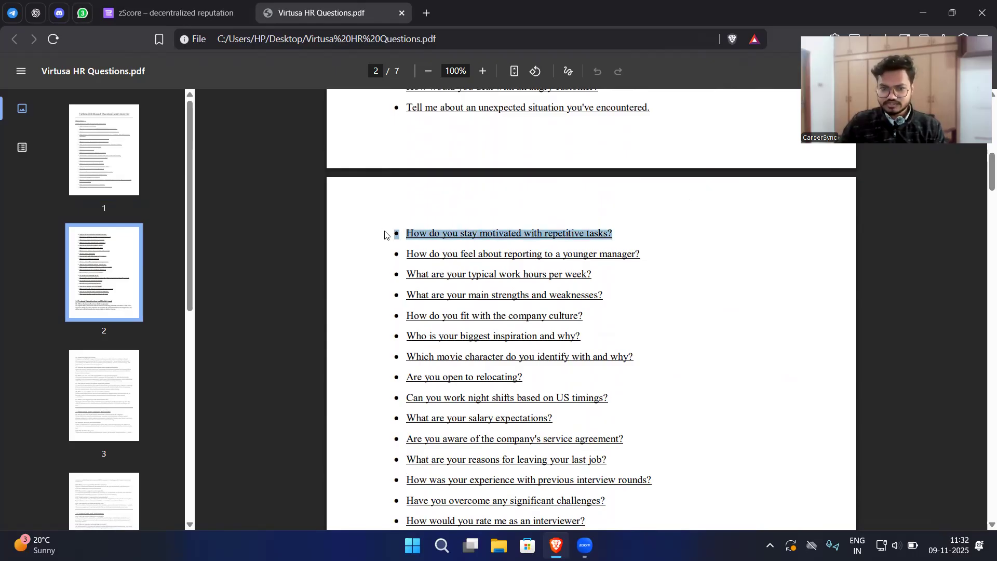
scroll(down, 3)
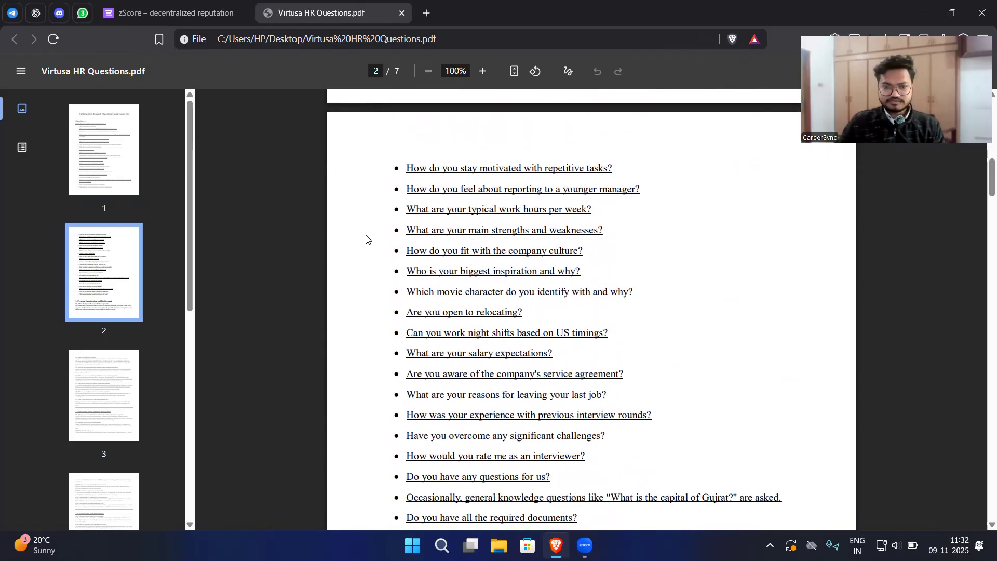
mouse_move(410, 210)
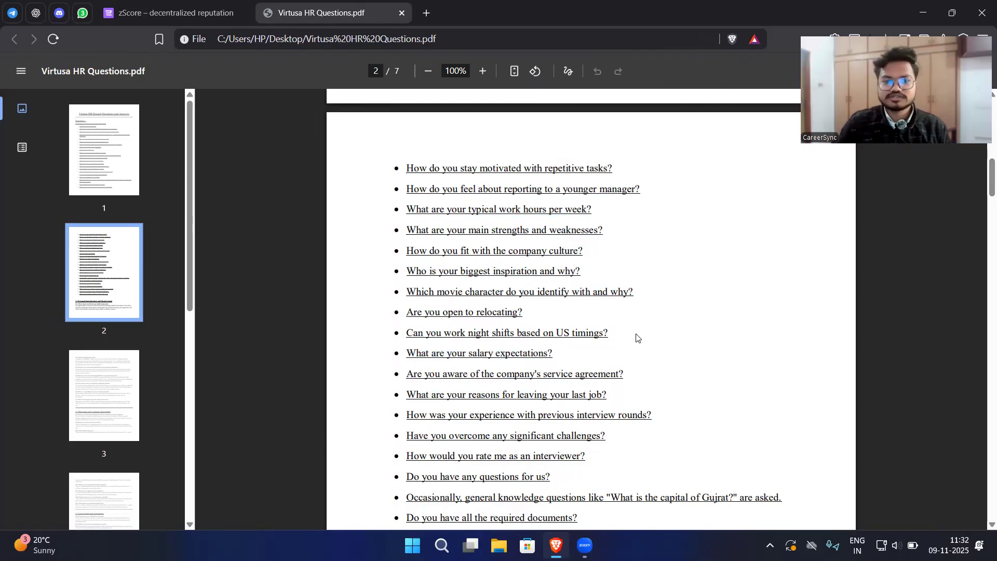
mouse_move(488, 208)
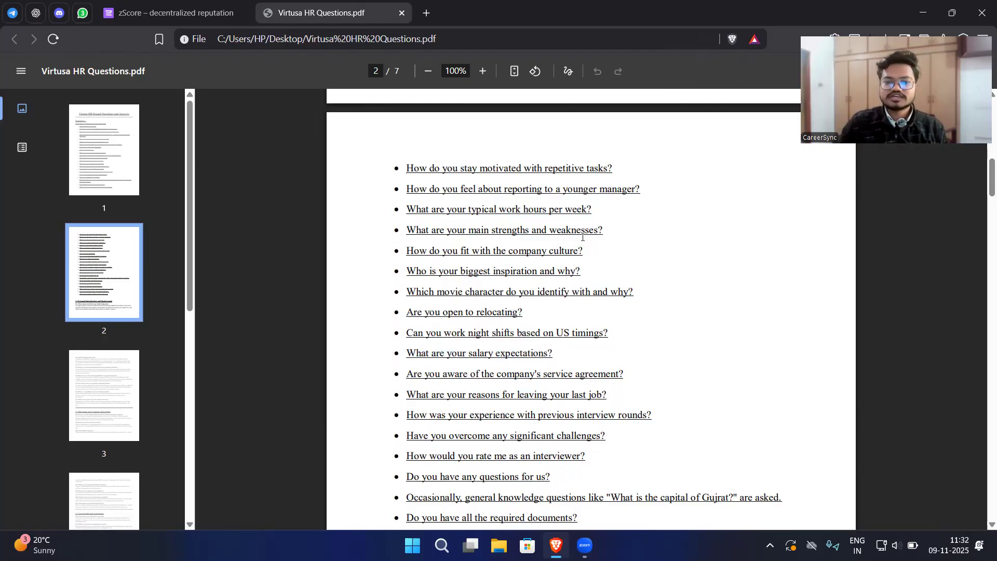
mouse_move(546, 256)
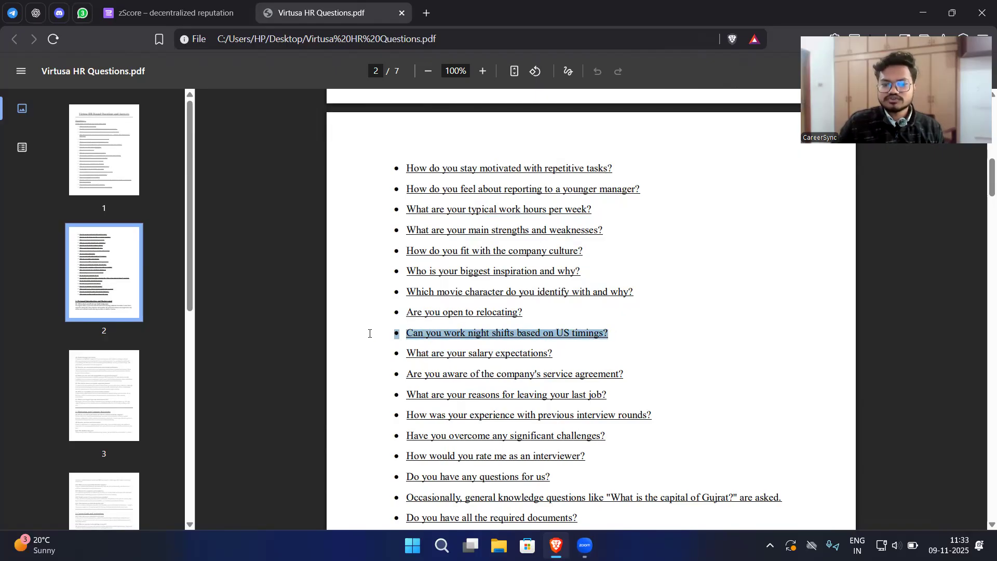
Highlight and then clear the night shifts question, and scroll further down
click(420, 332)
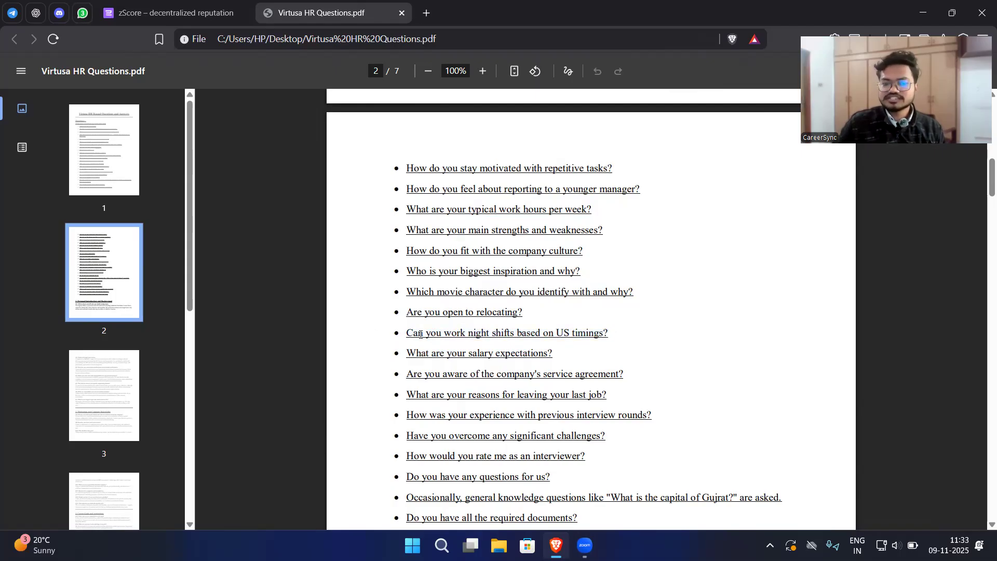
drag(406, 332, 584, 332)
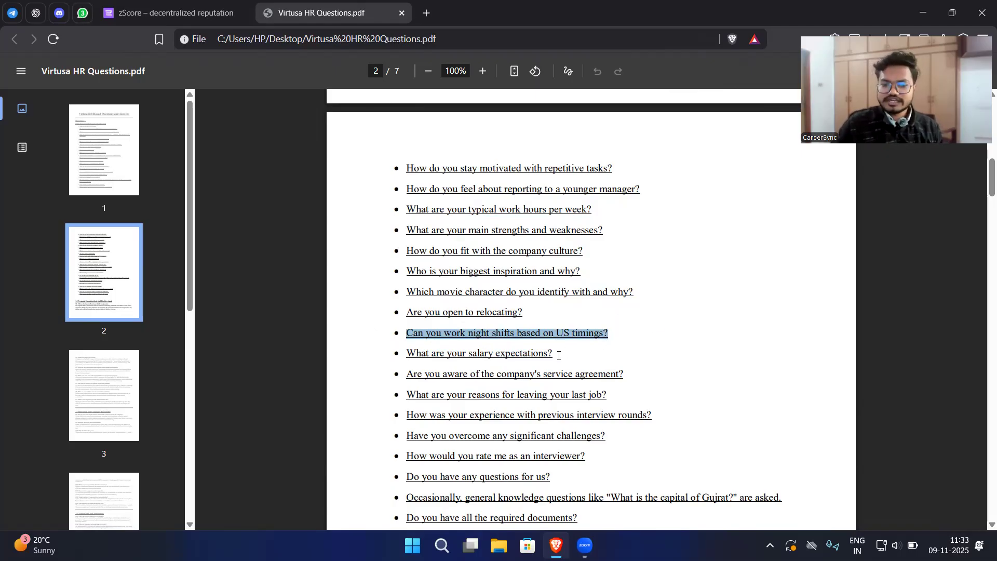
click(373, 359)
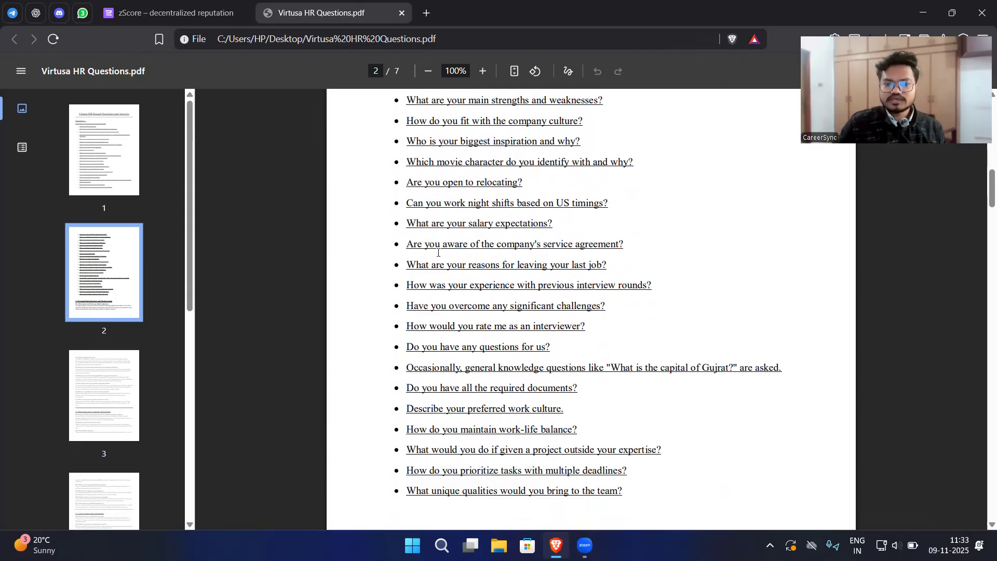
mouse_move(468, 307)
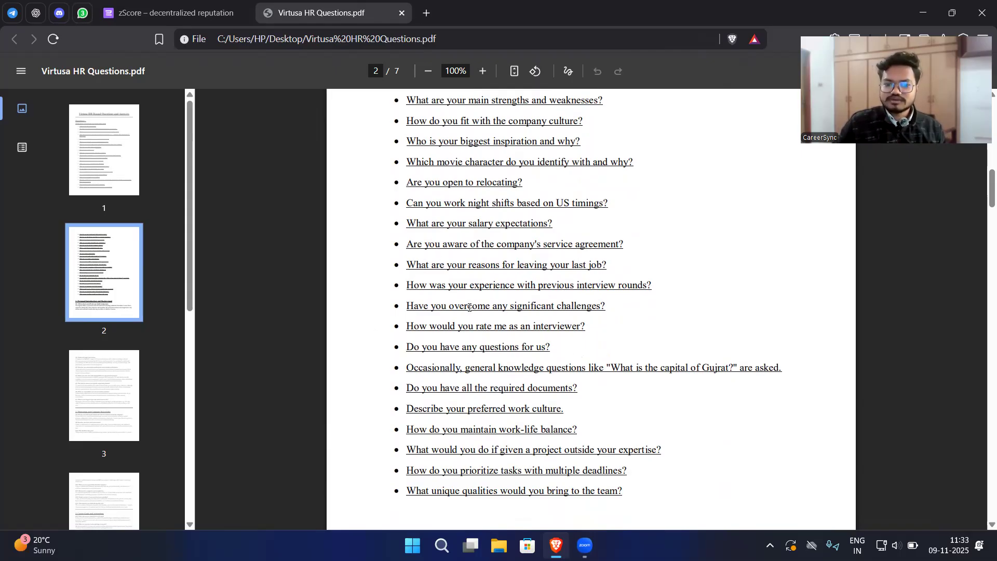
scroll(down, 3)
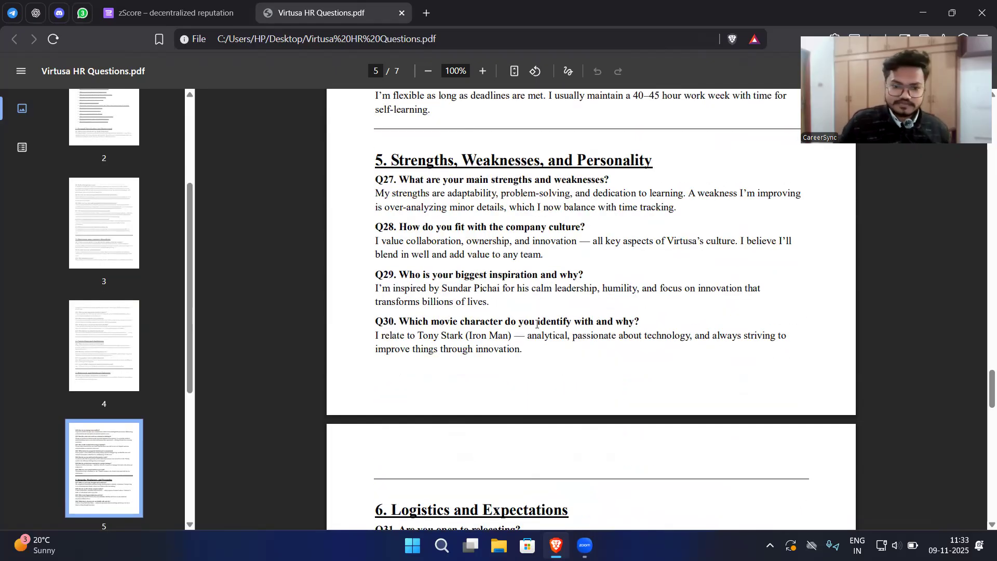
Scroll down to the copyright page and back up to section 1 on page 2
scroll(down, 3)
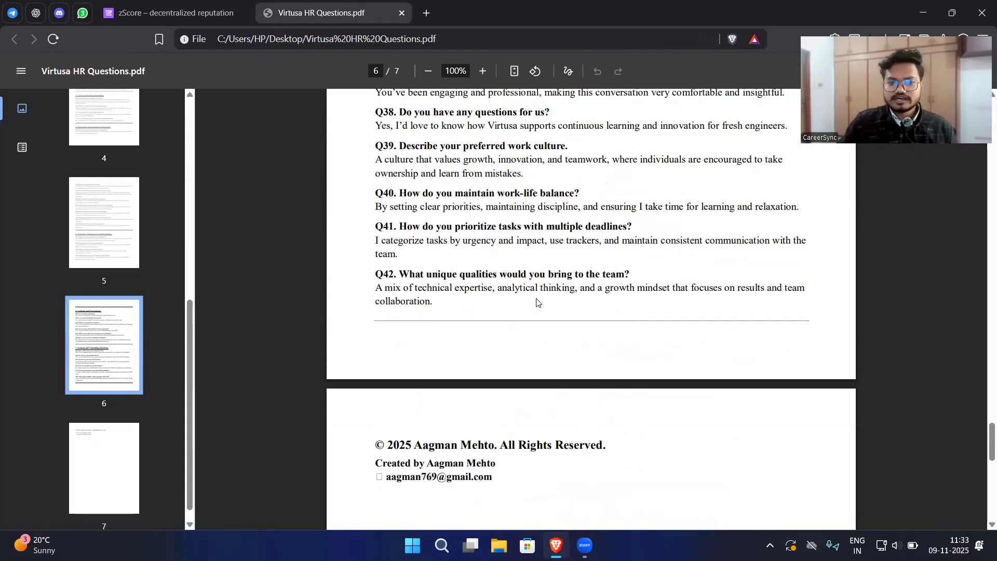
scroll(up, 3)
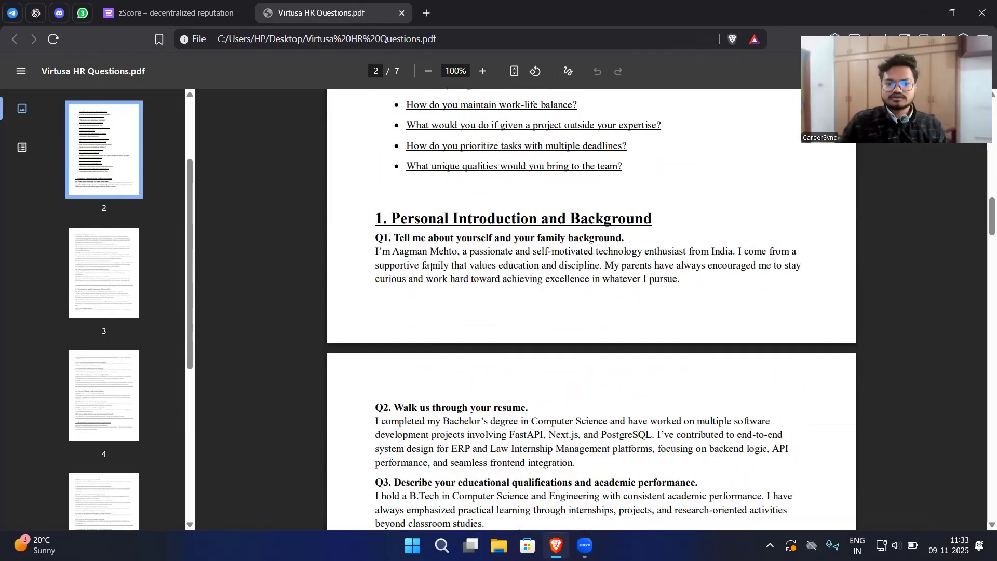
Highlight the Q1 introduction answer text, then clear the selection
scroll(down, 3)
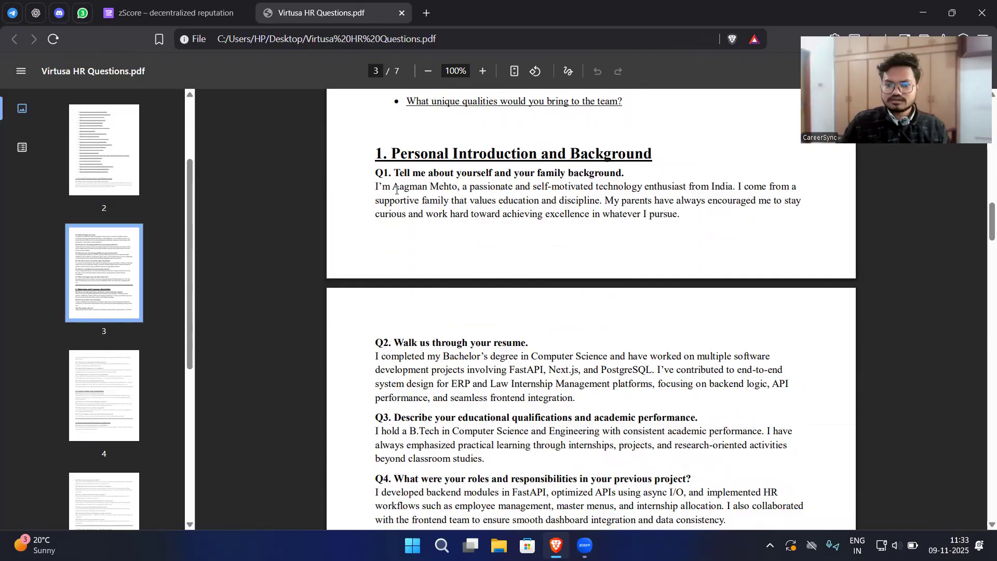
drag(386, 186, 454, 214)
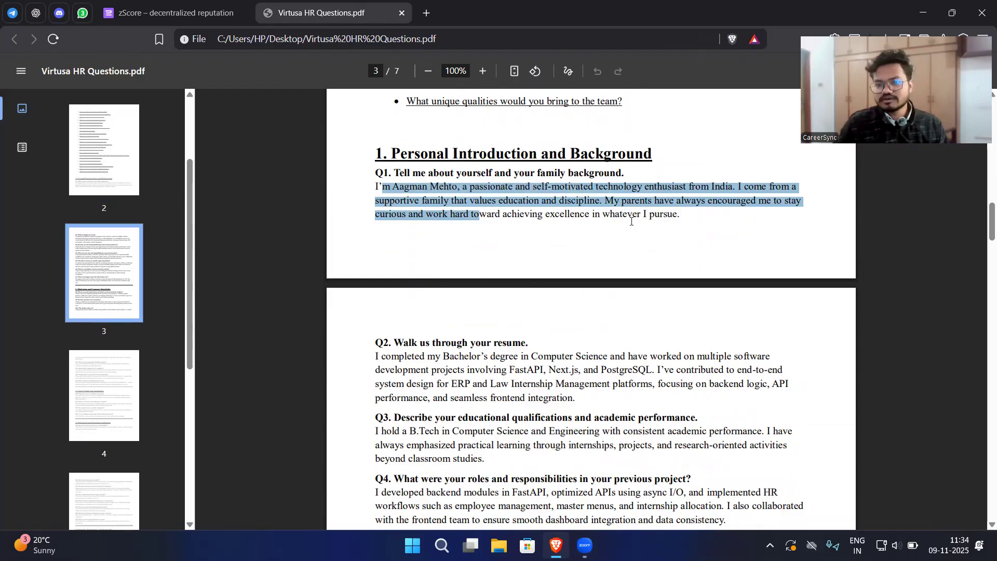
mouse_move(784, 205)
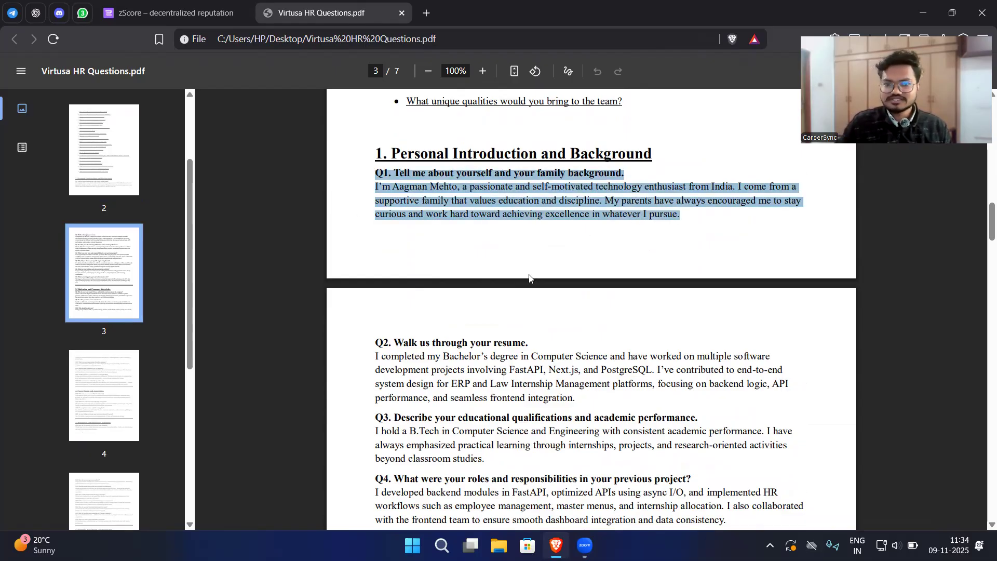
click(536, 282)
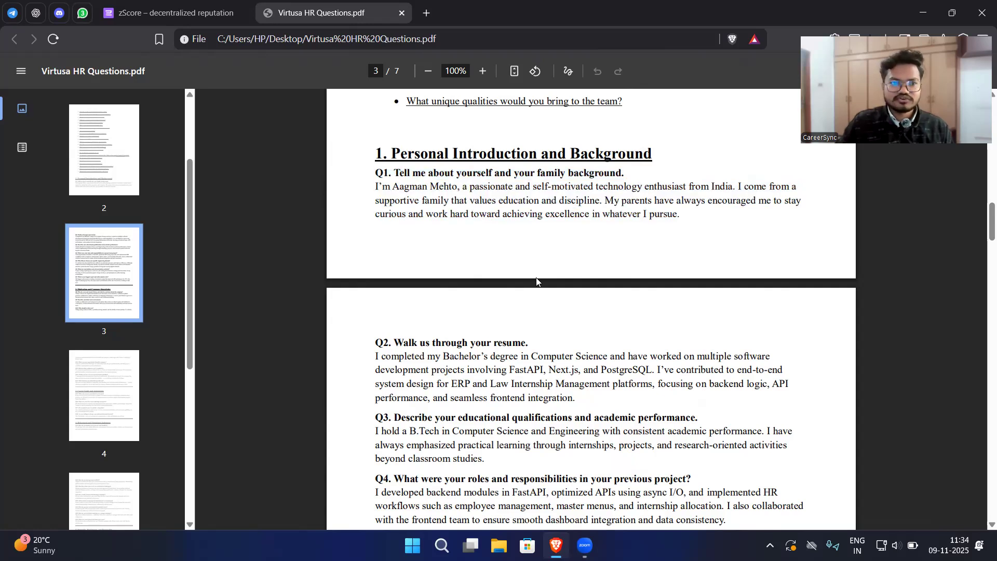
mouse_move(607, 231)
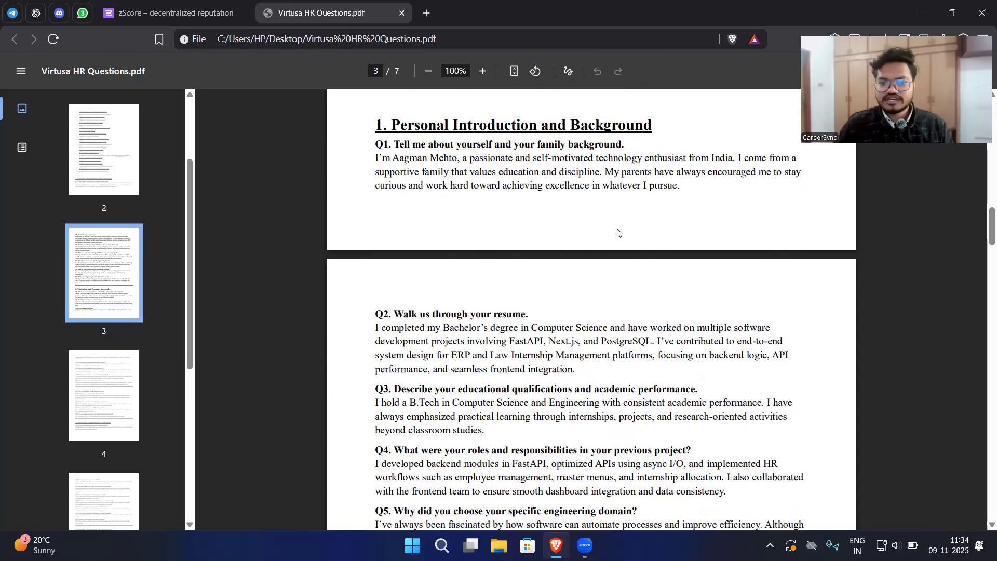
Highlight and clear the roles and responsibilities question while scrolling toward section 2
scroll(down, 3)
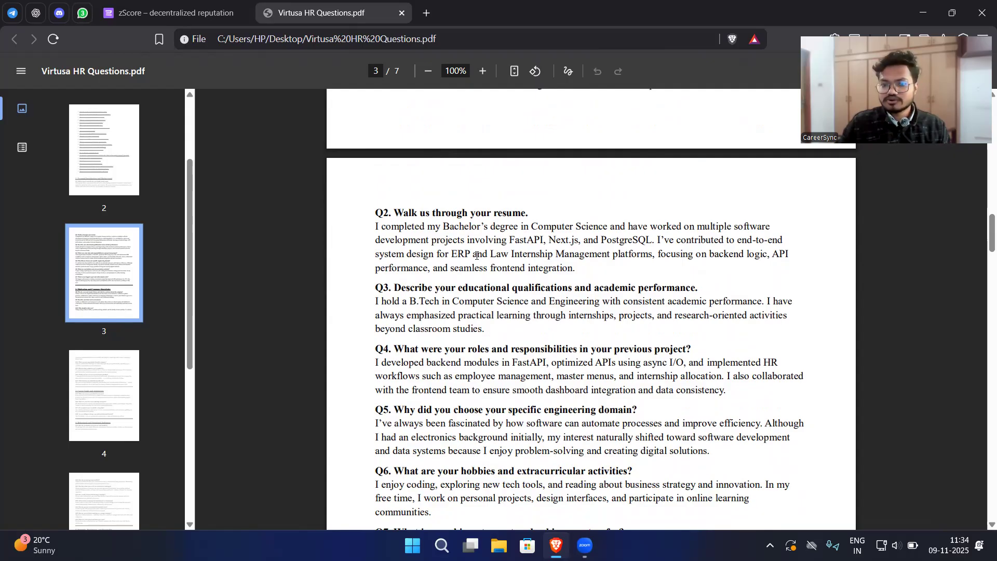
scroll(down, 3)
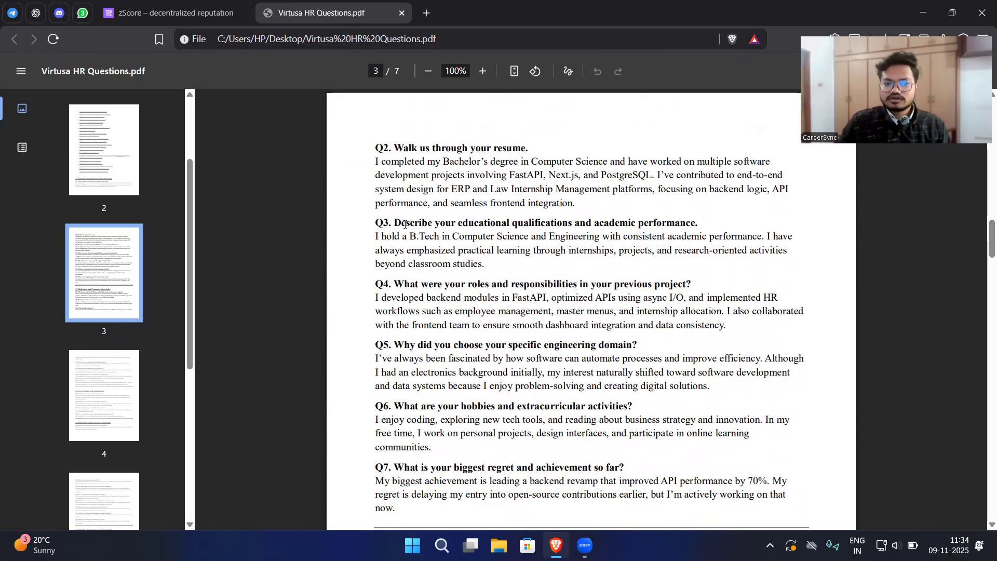
drag(398, 222, 697, 222)
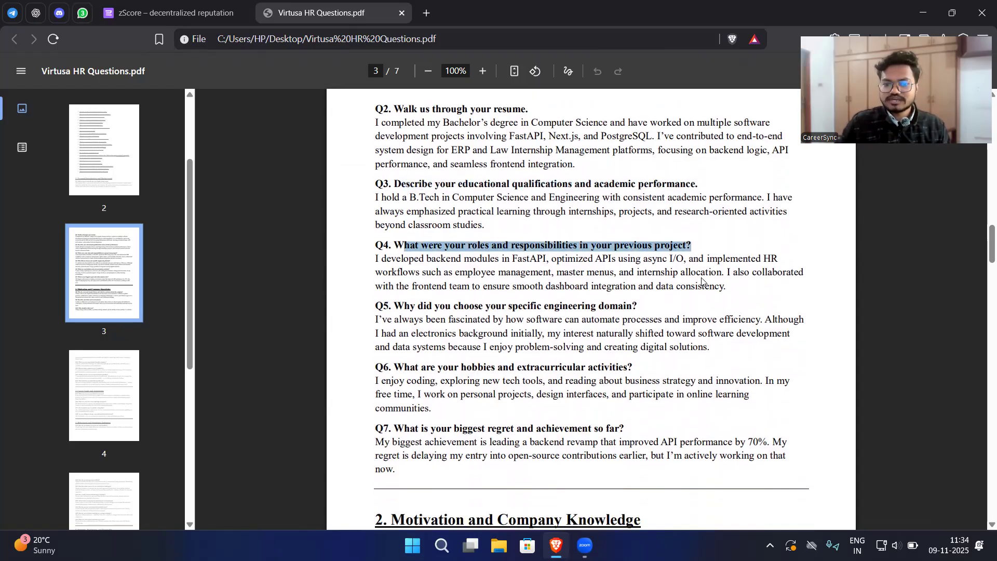
scroll(down, 3)
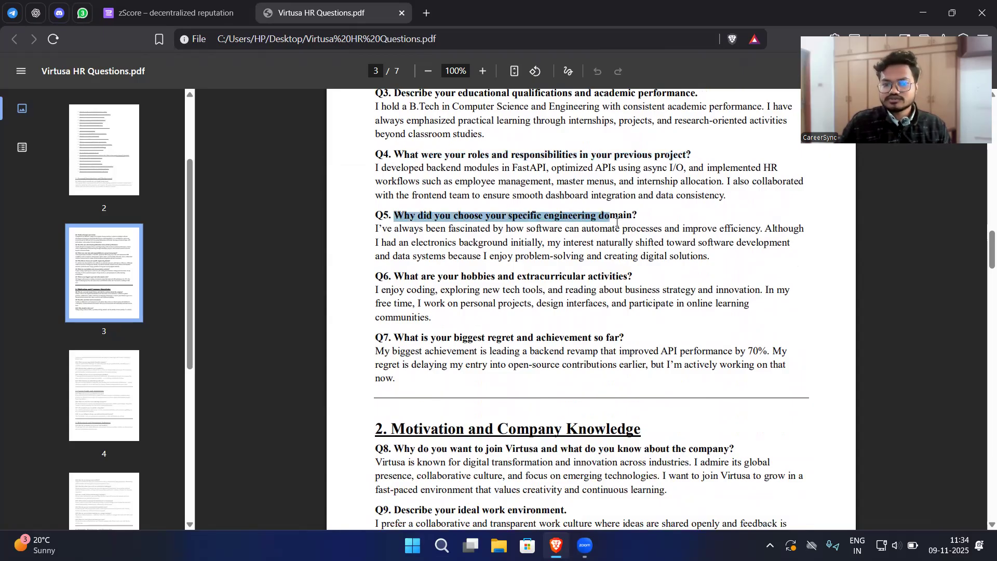
click(651, 284)
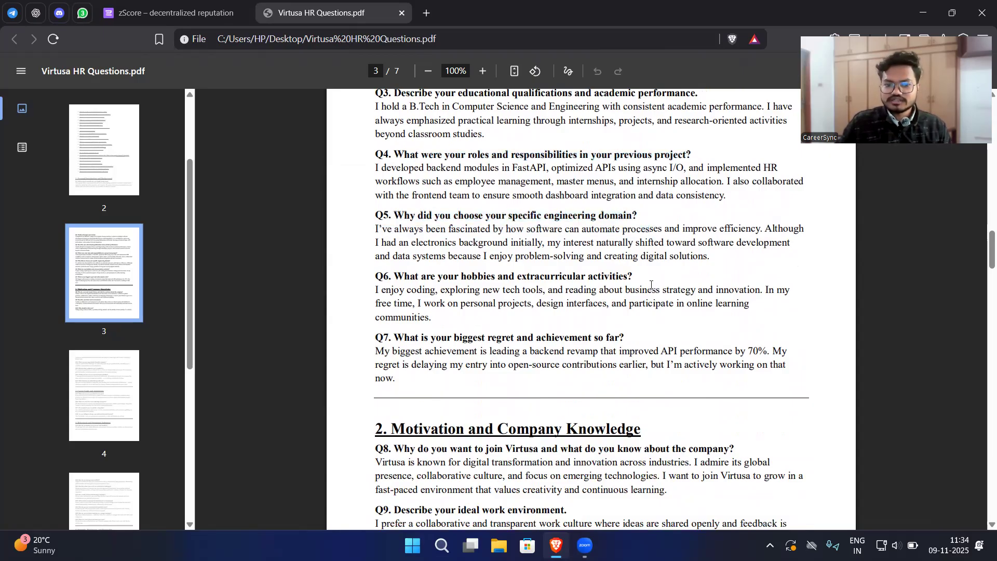
scroll(down, 3)
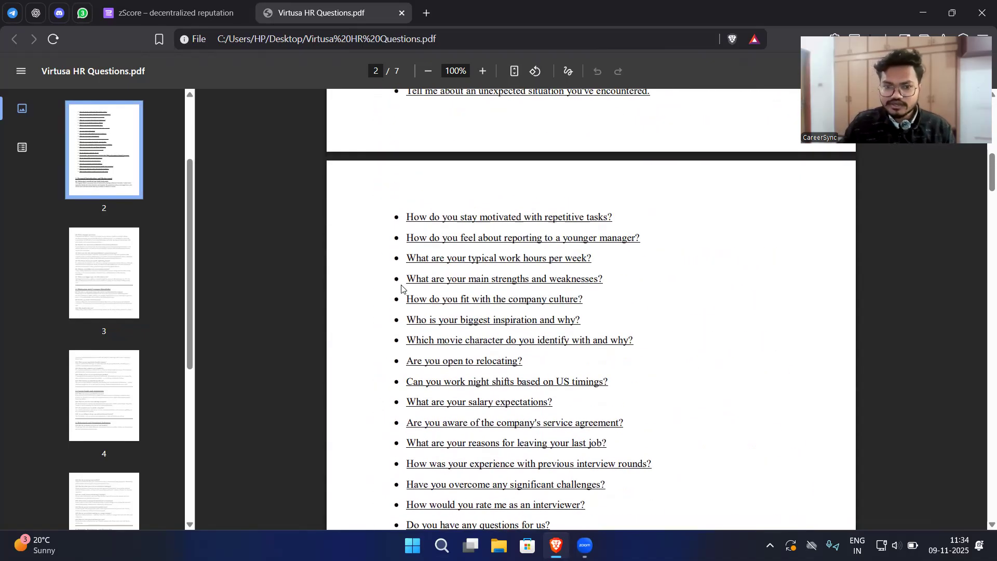
Scroll down through pages 3 and 4 to the Strengths, Weaknesses, and Personality section
scroll(down, 3)
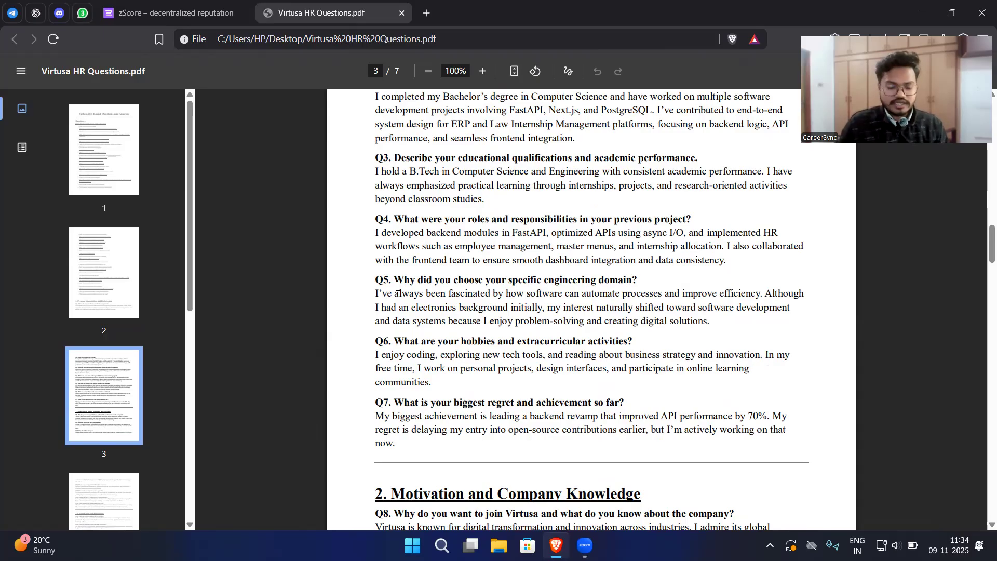
scroll(down, 3)
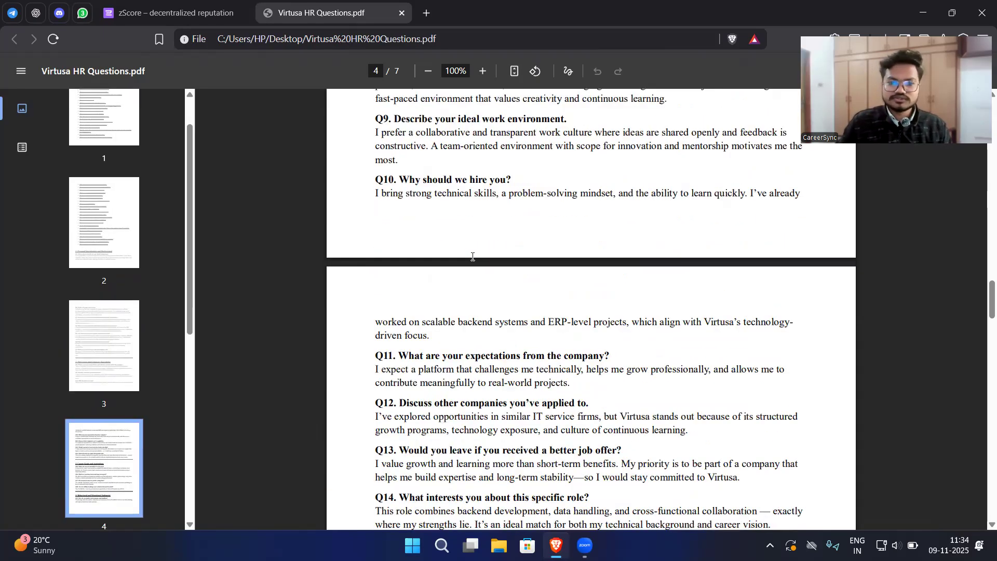
scroll(down, 3)
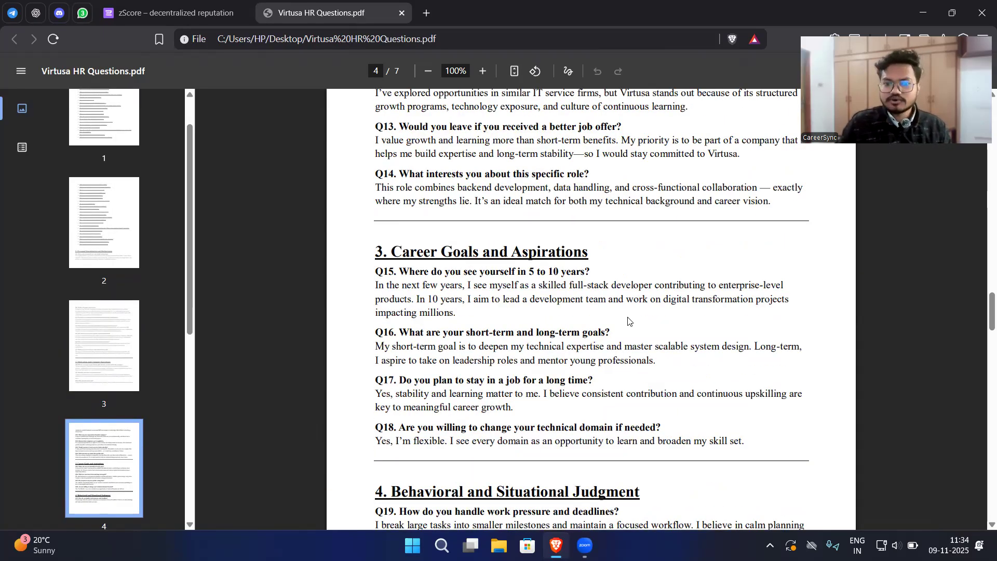
scroll(down, 3)
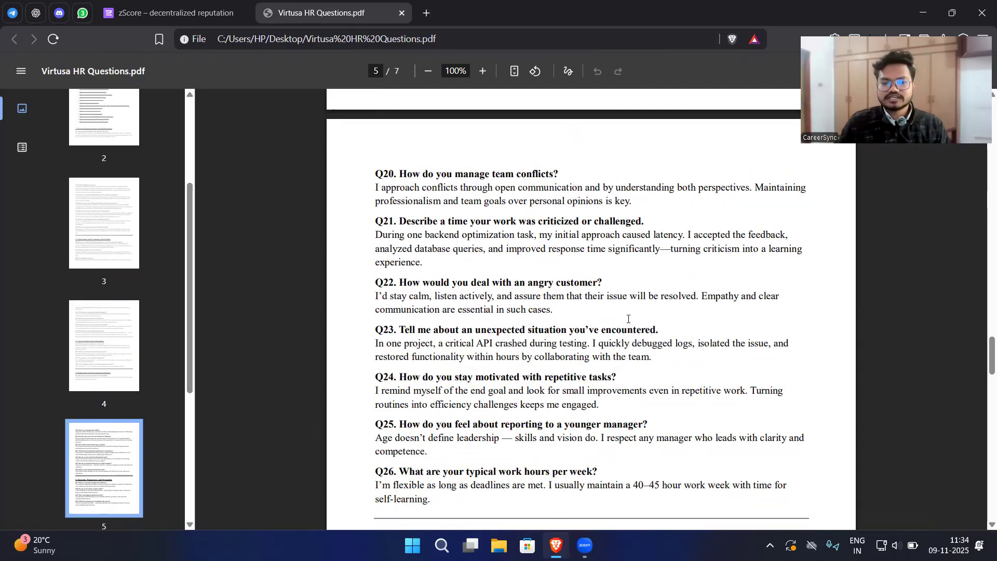
scroll(down, 3)
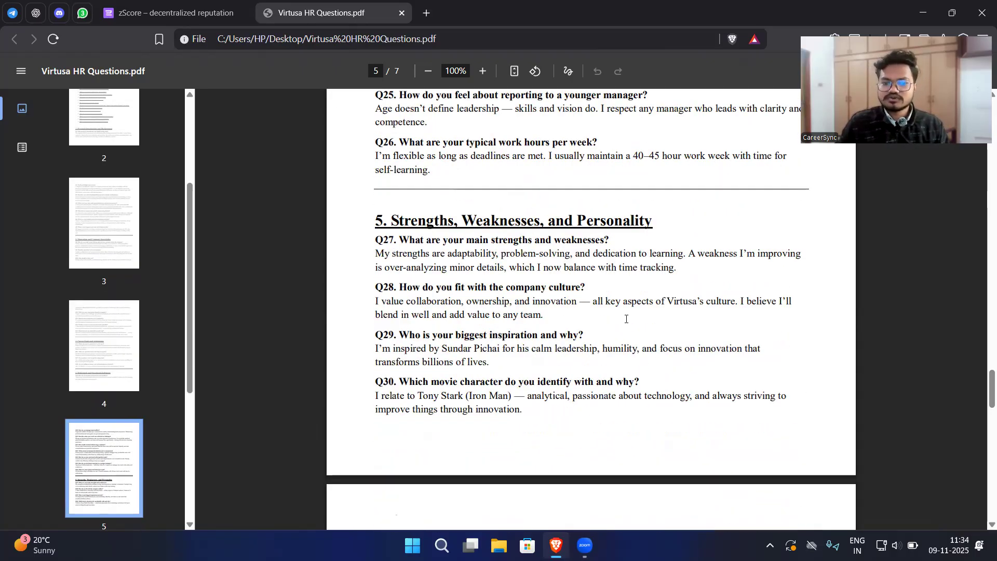
scroll(down, 3)
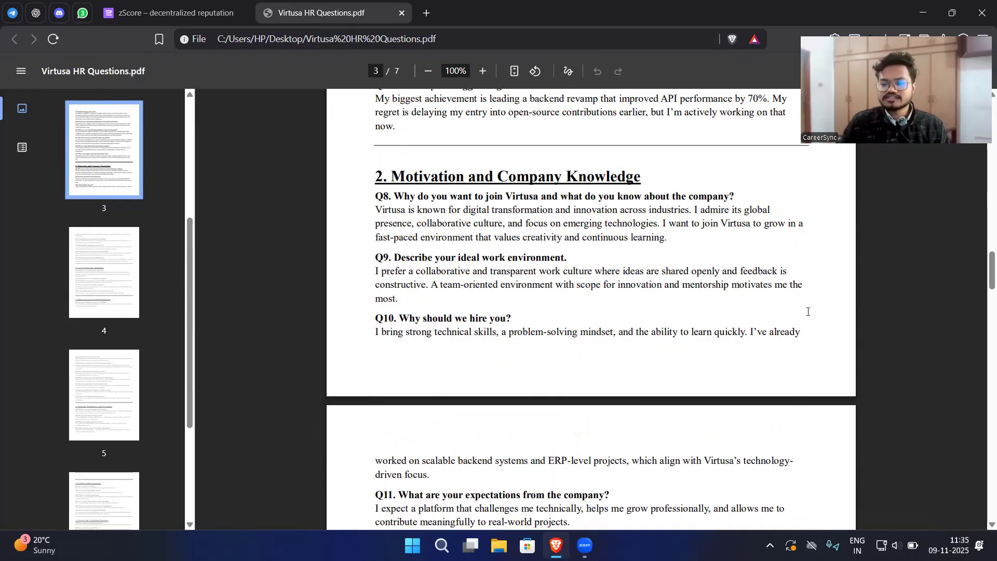
Scroll back up to the Virtusa HR Round Questions and Answers title on page 1
scroll(up, 3)
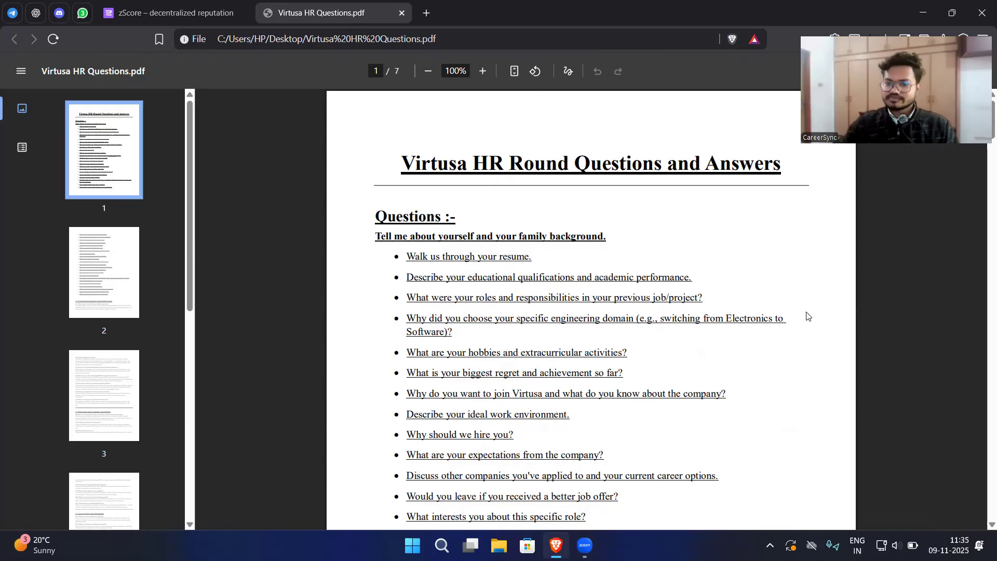
mouse_move(287, 167)
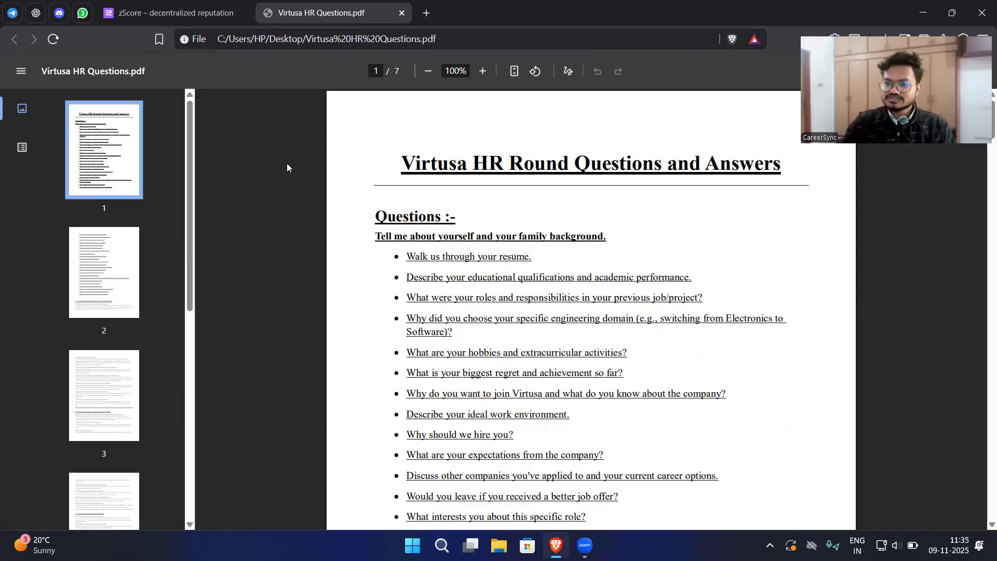